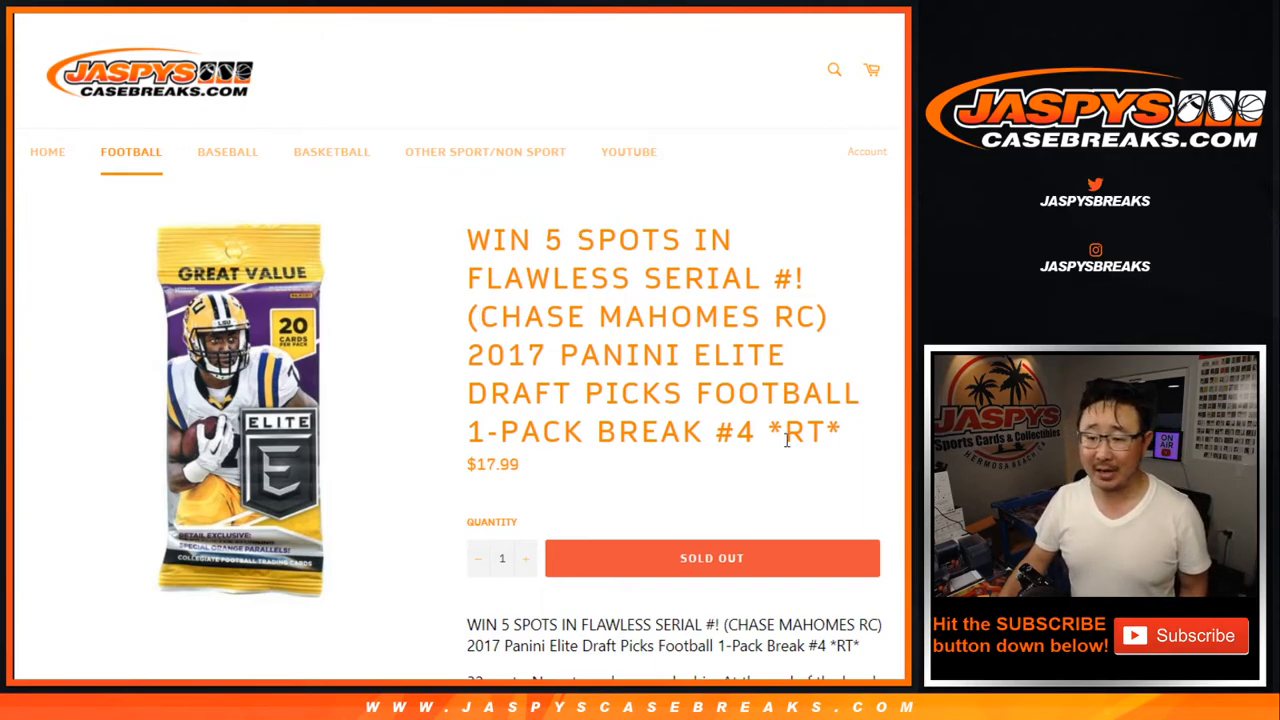
# Scroll through the product page describing the sold-out 32-spot pack break giveaway
pyautogui.scroll(-3)
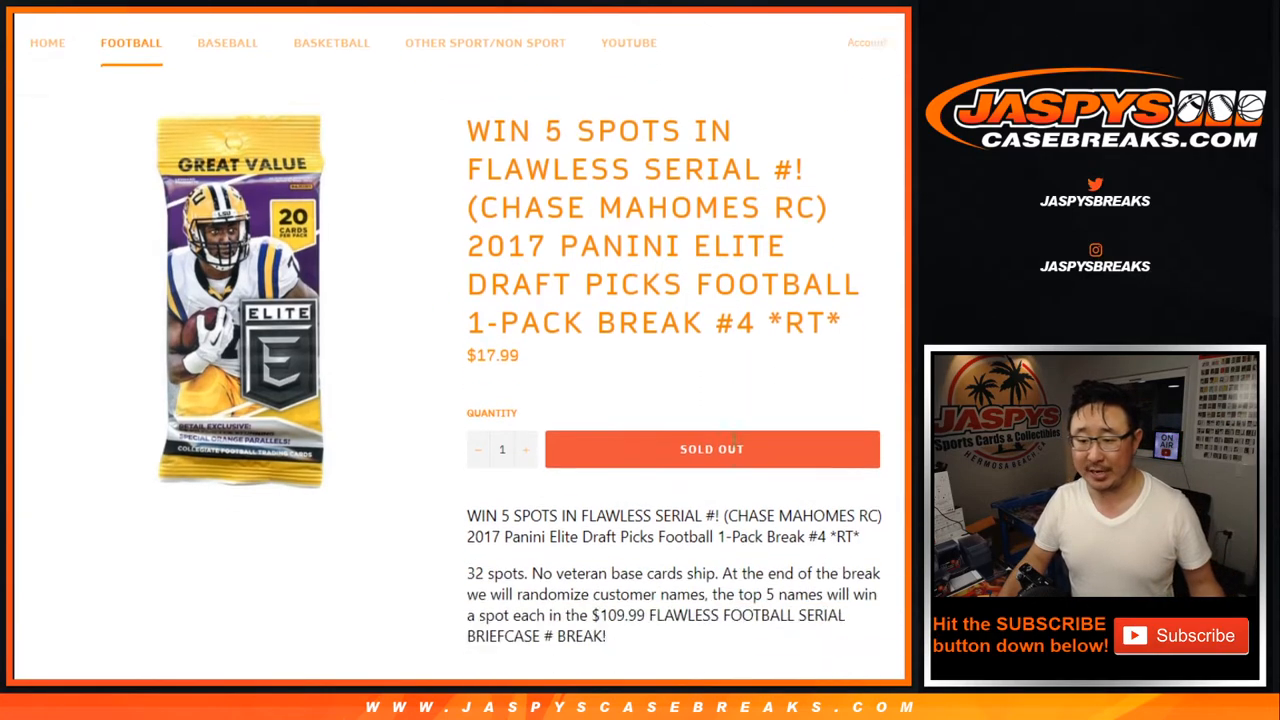
pyautogui.scroll(-3)
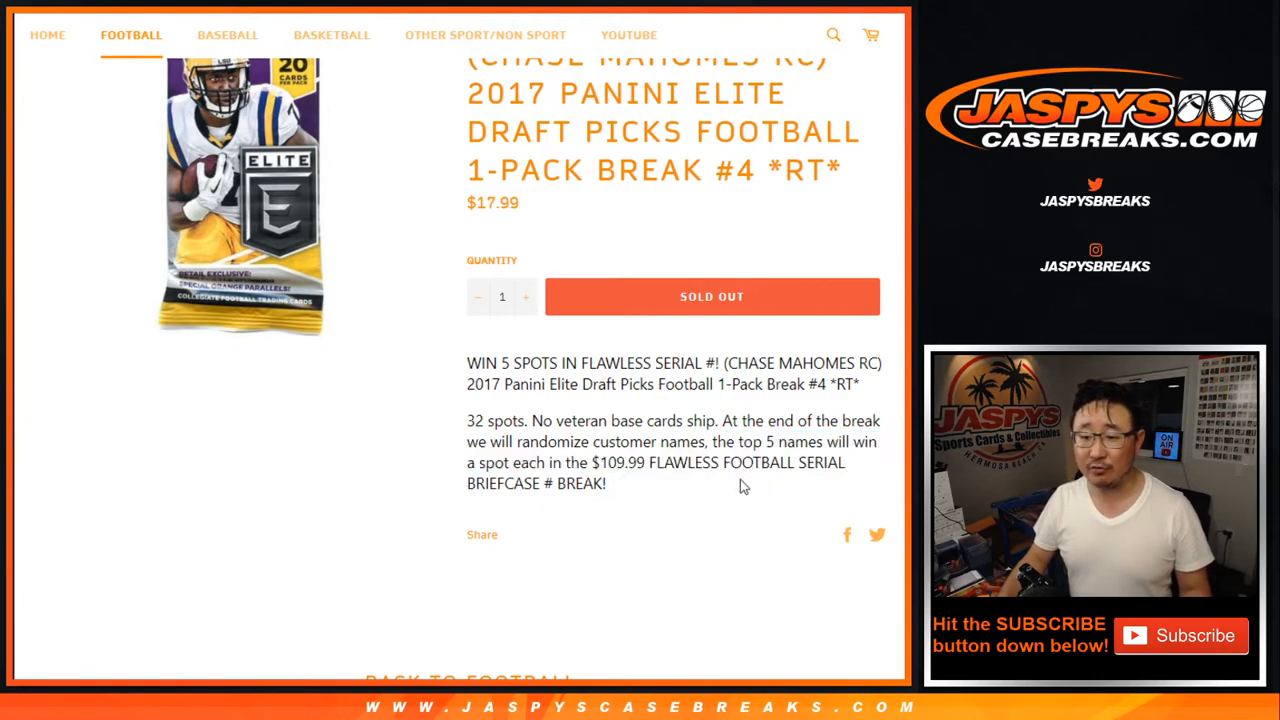
pyautogui.scroll(3)
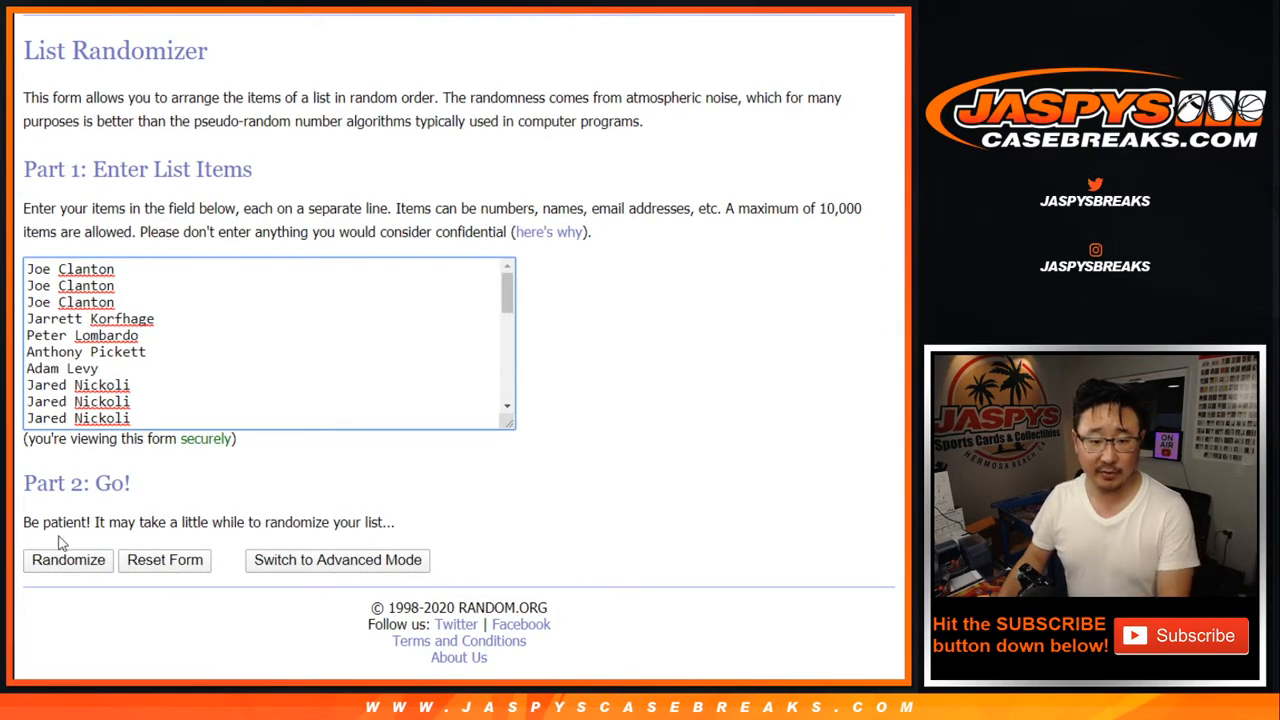
# Randomize the customer name list and reshuffle it several times with Again
pyautogui.click(68, 560)
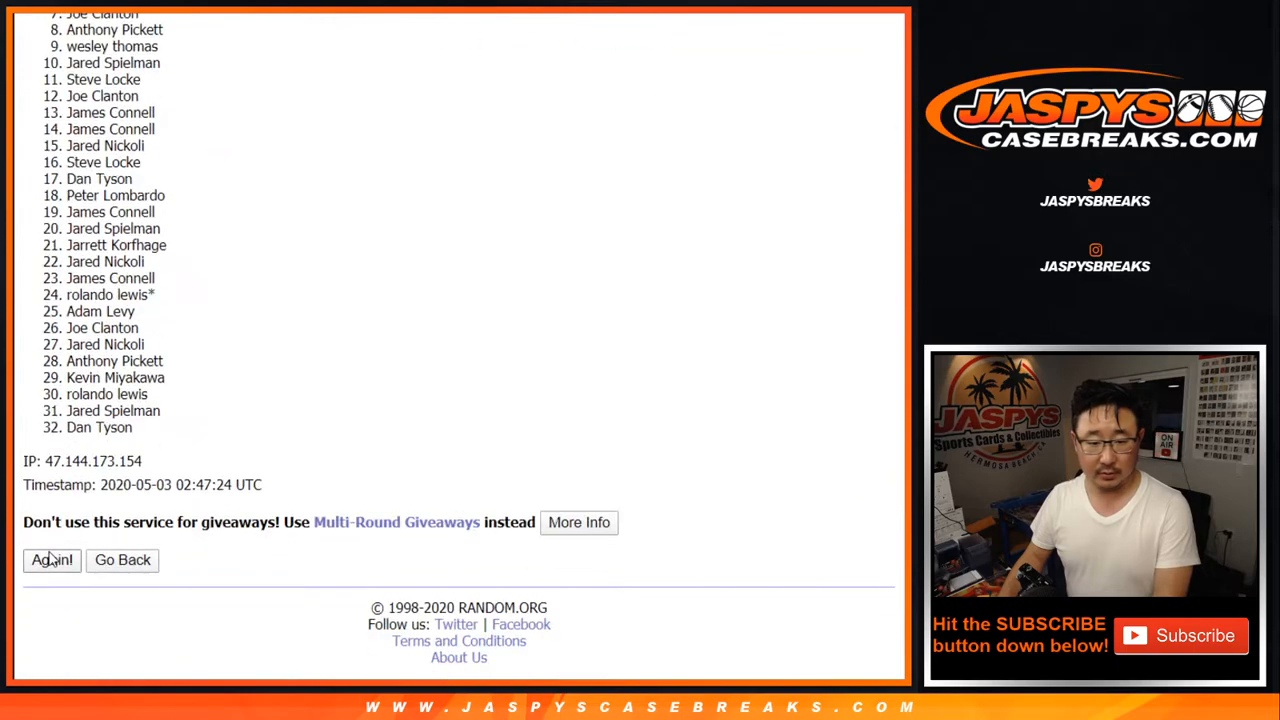
pyautogui.click(52, 560)
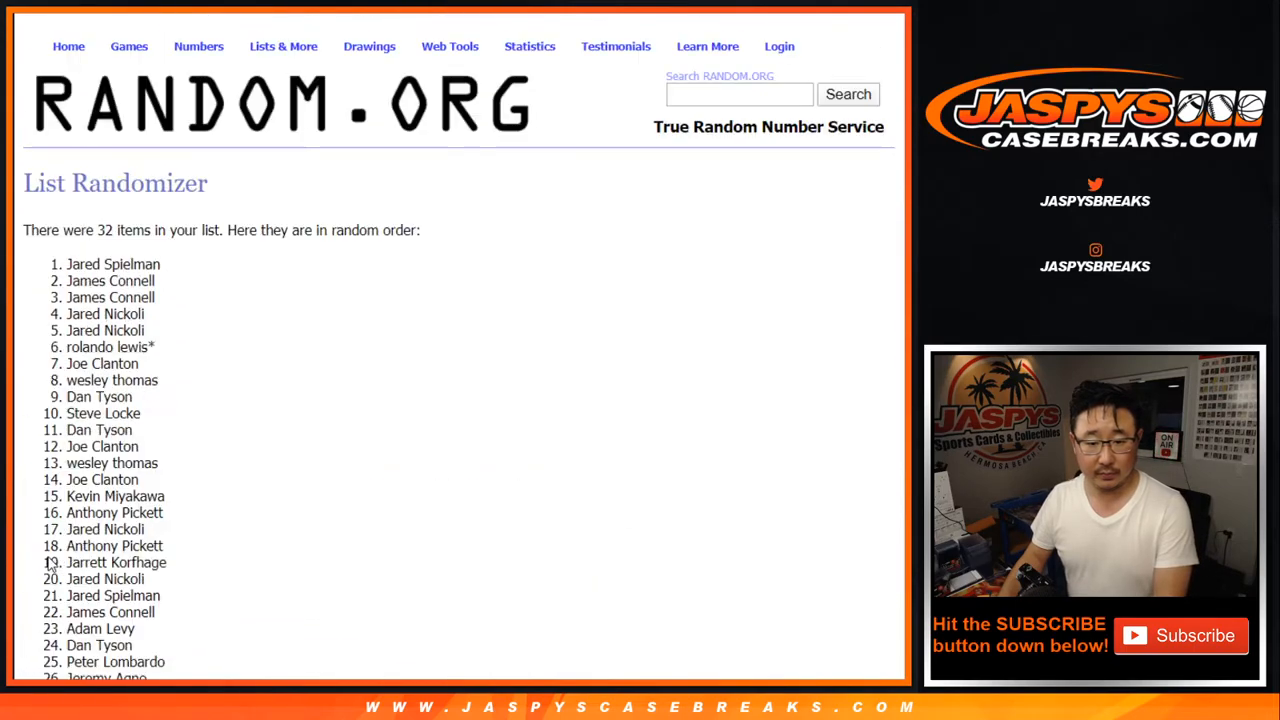
pyautogui.click(52, 560)
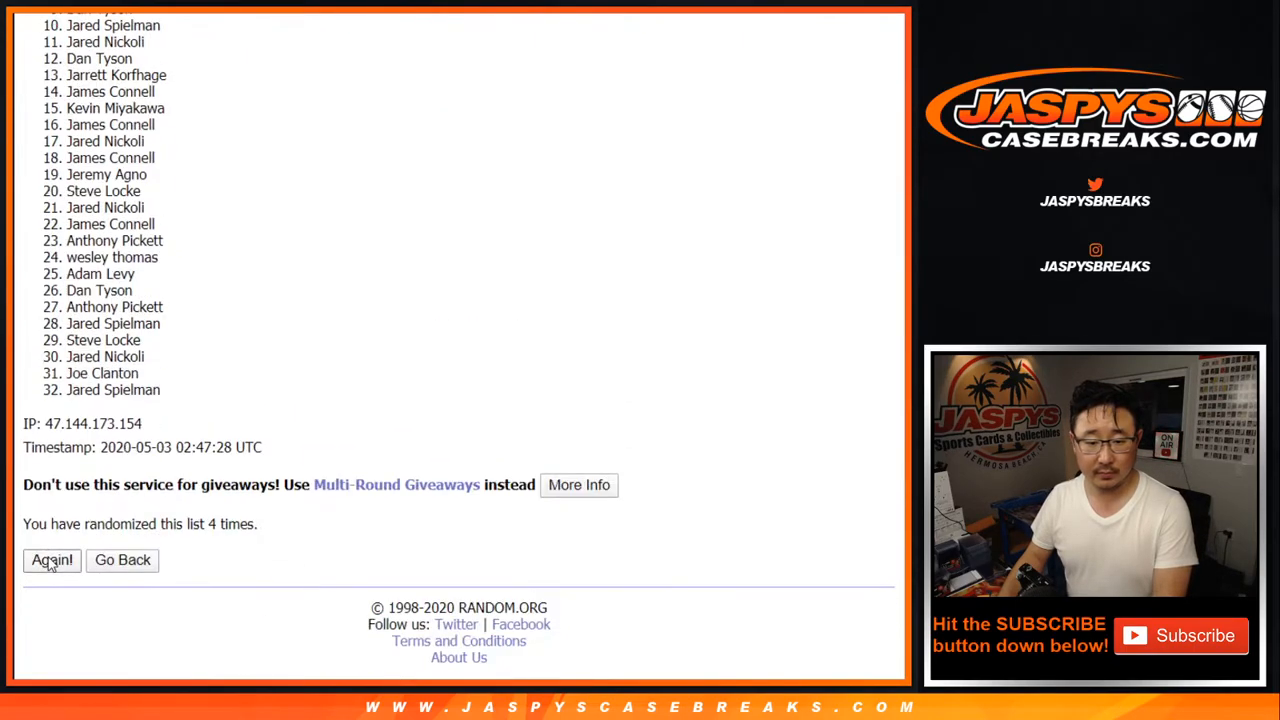
pyautogui.click(52, 560)
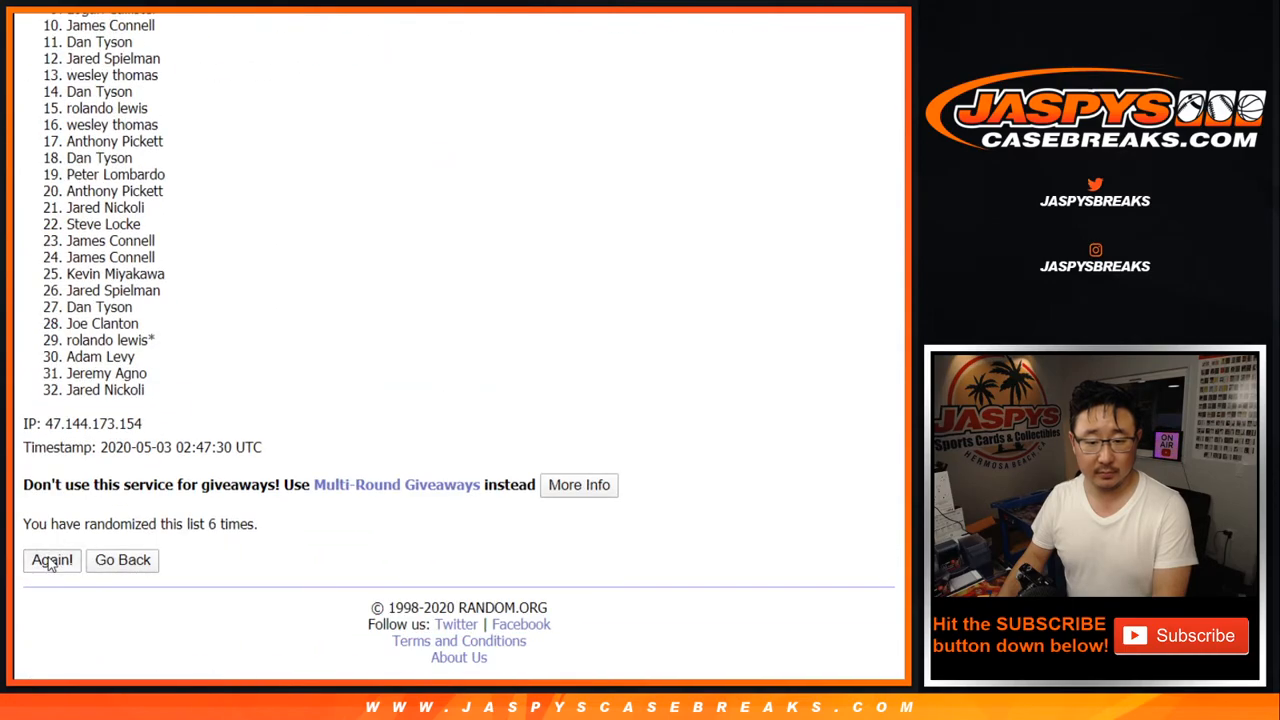
pyautogui.click(52, 560)
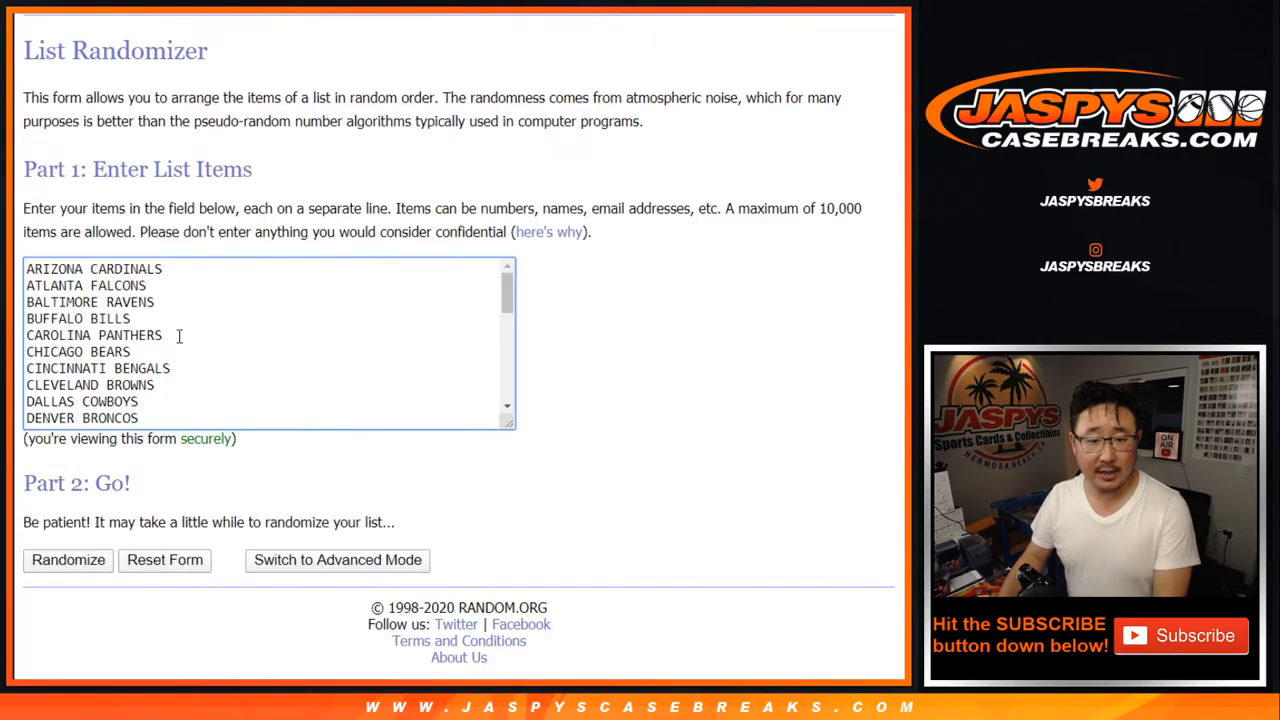
# Randomize the NFL team list seven times for a final order starting with New England Patriots
pyautogui.click(68, 560)
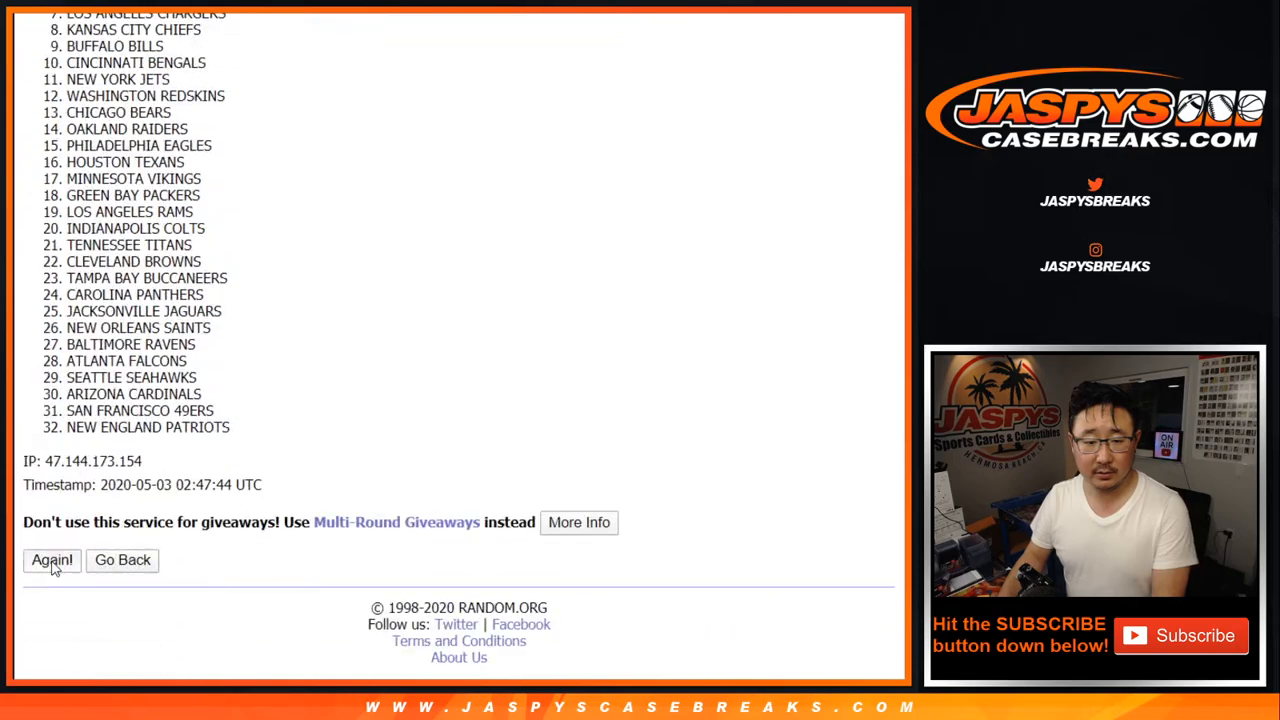
pyautogui.click(52, 560)
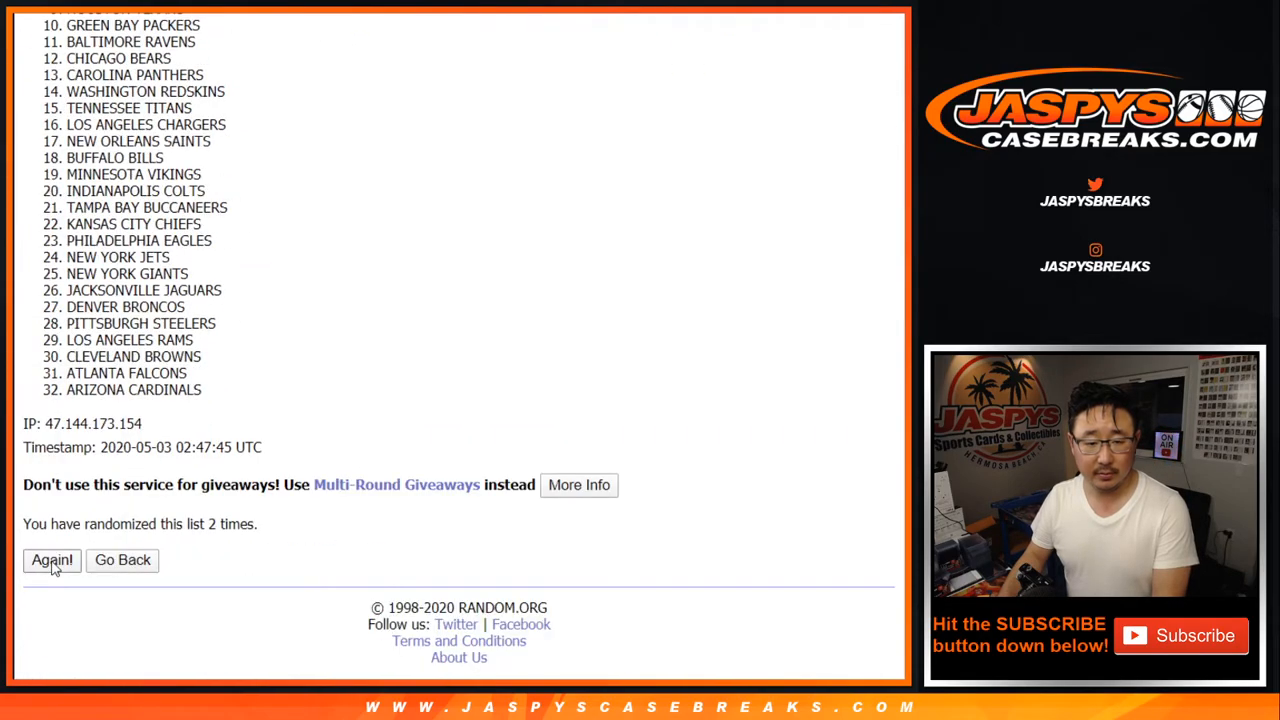
pyautogui.click(52, 560)
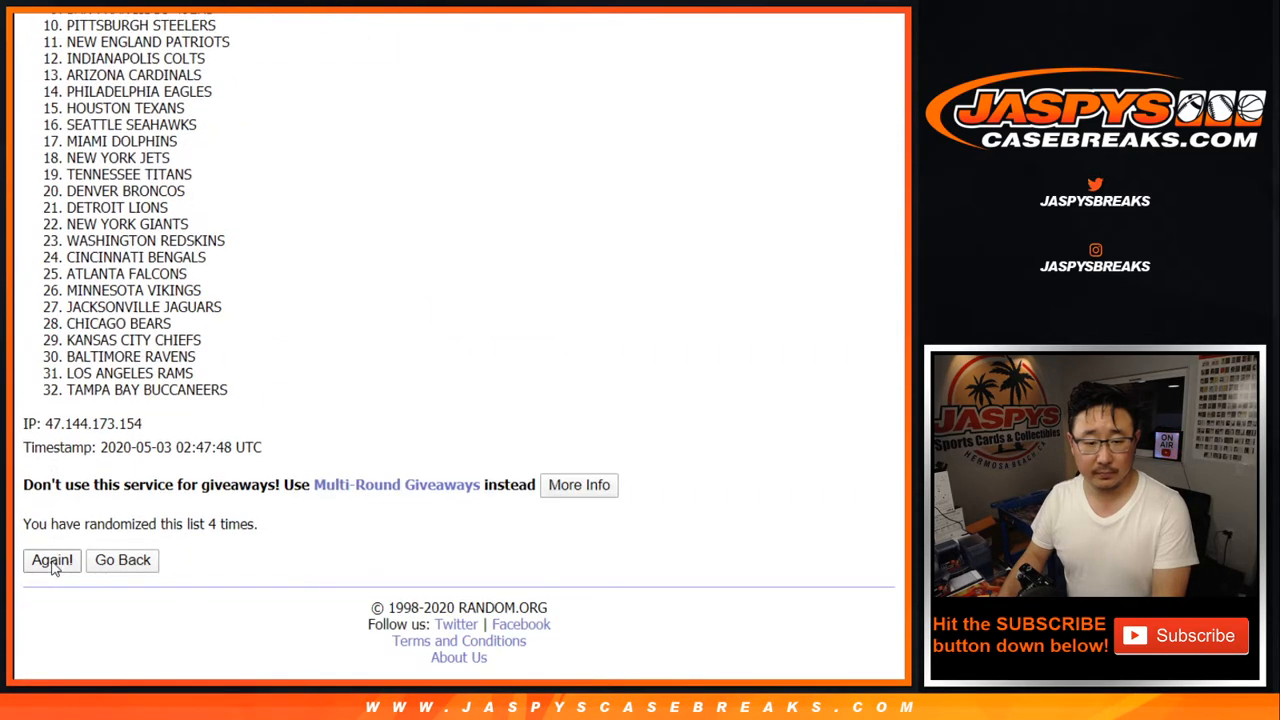
pyautogui.click(52, 560)
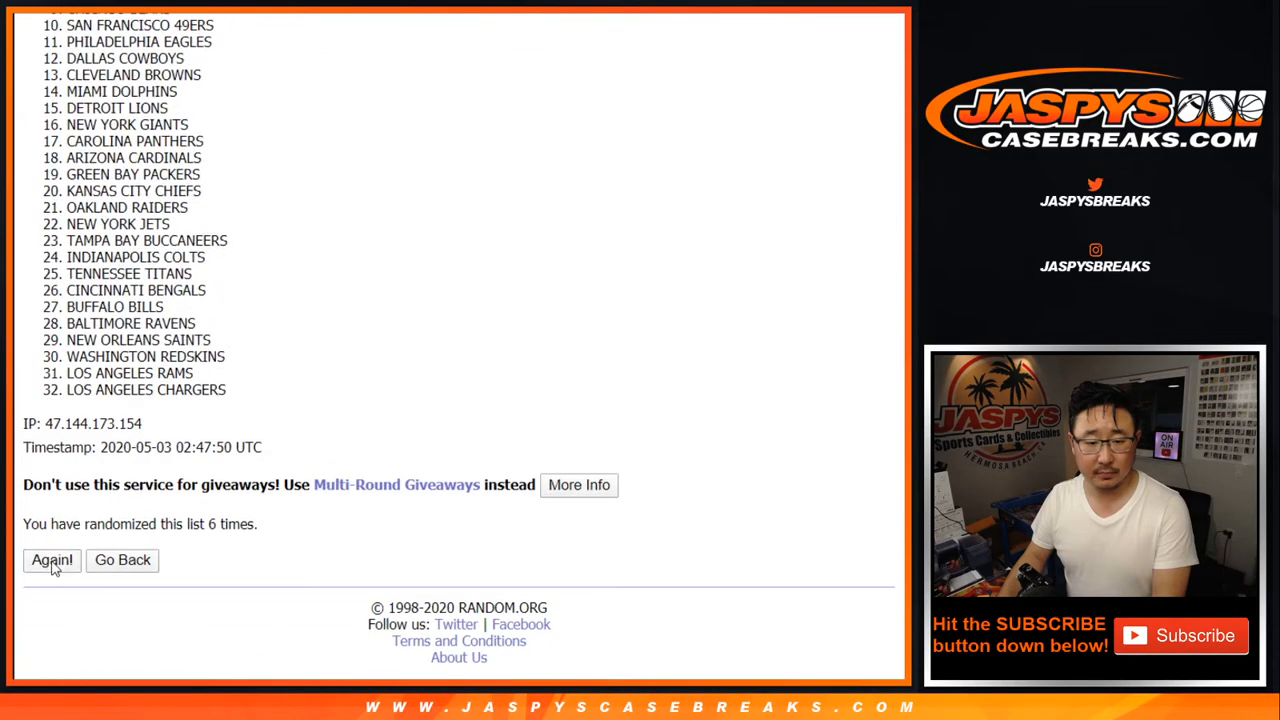
pyautogui.click(52, 560)
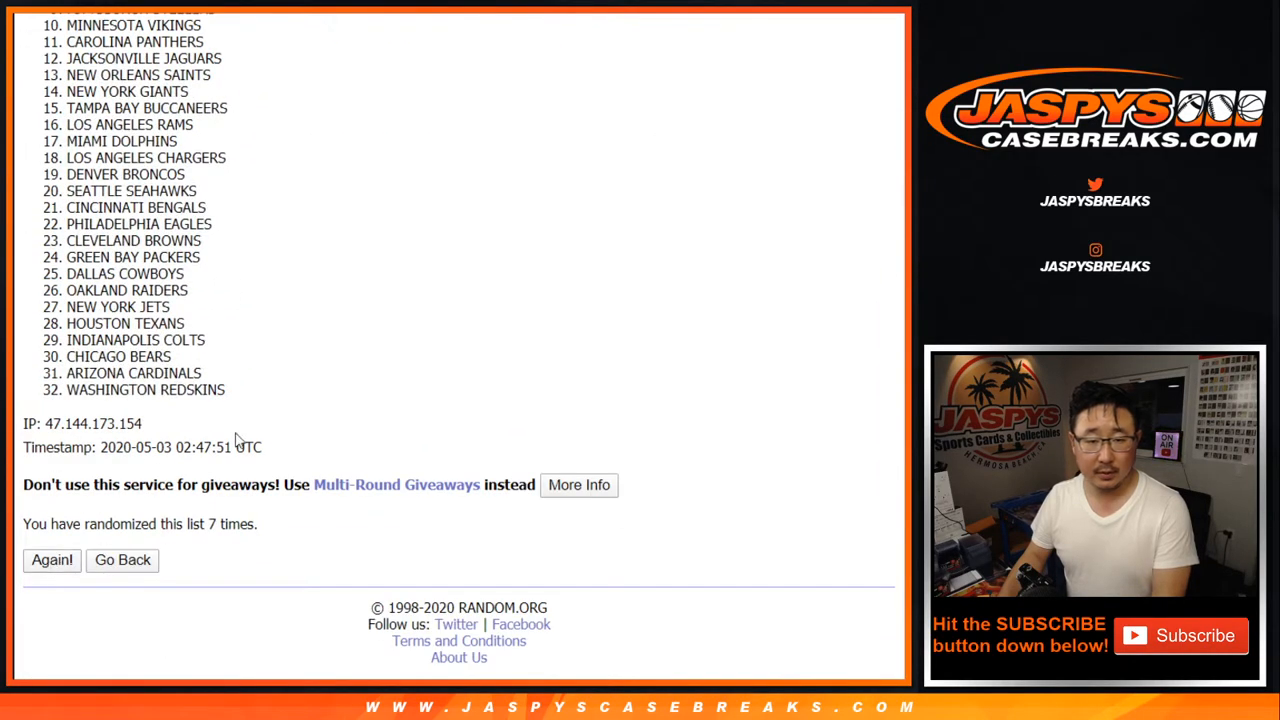
pyautogui.click(52, 560)
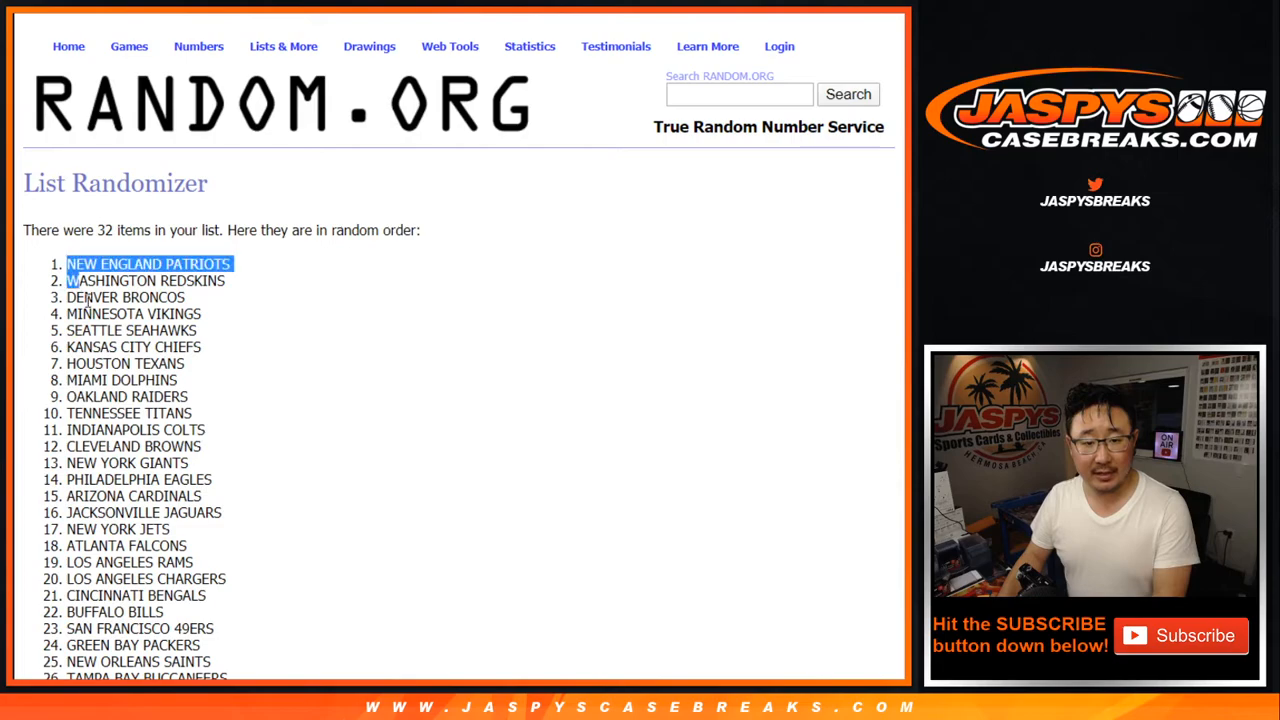
pyautogui.scroll(-3)
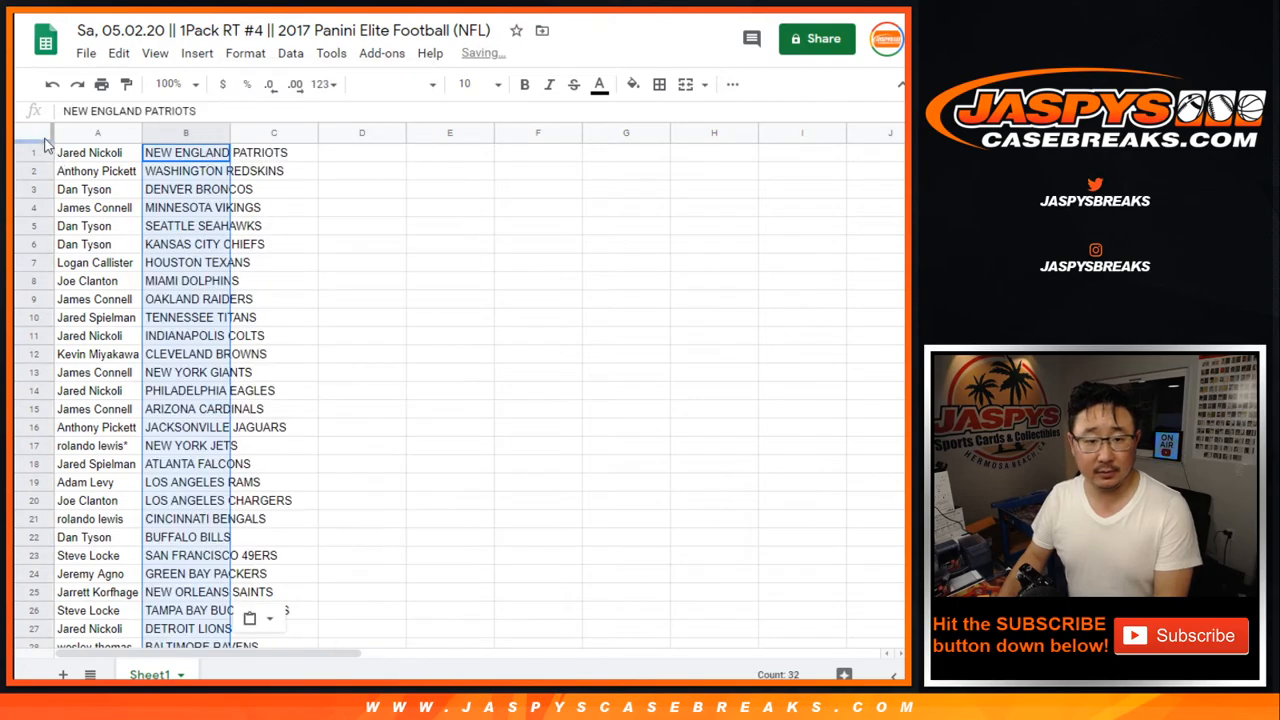
# Set the sheet font to Nunito and scroll through the name-and-team pairs
pyautogui.click(390, 84)
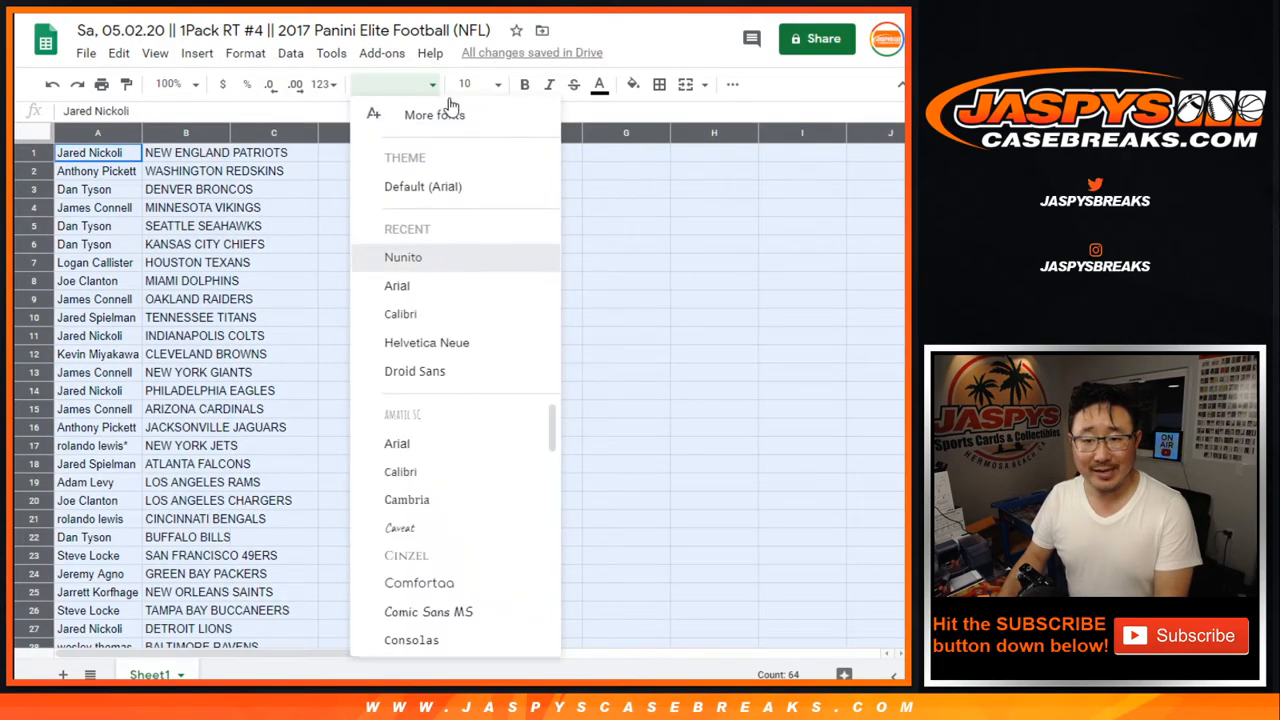
pyautogui.click(404, 256)
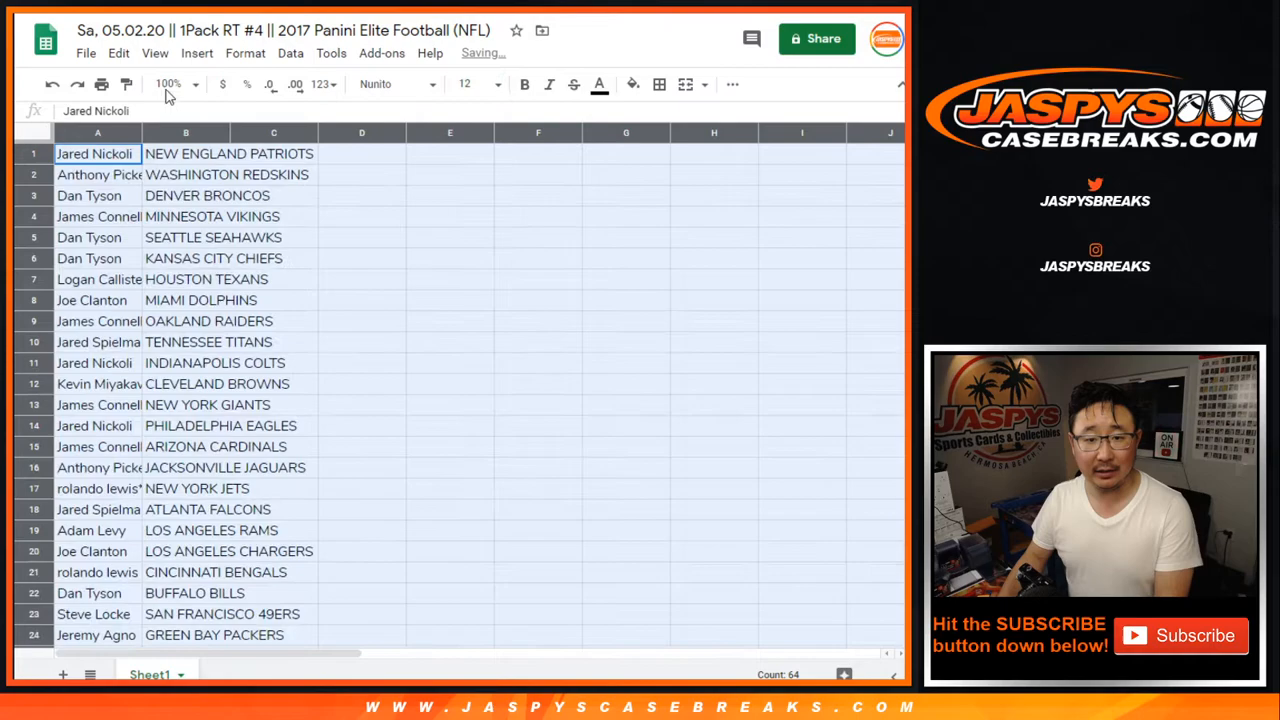
pyautogui.click(168, 84)
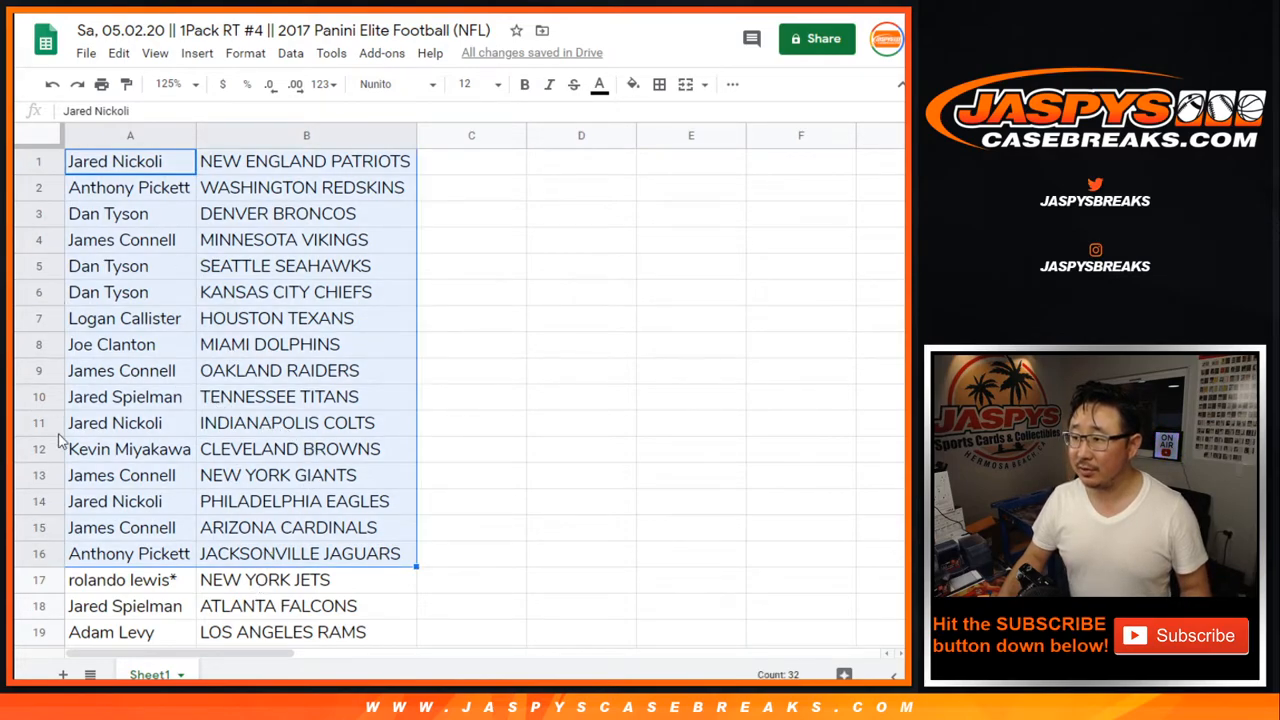
pyautogui.scroll(-3)
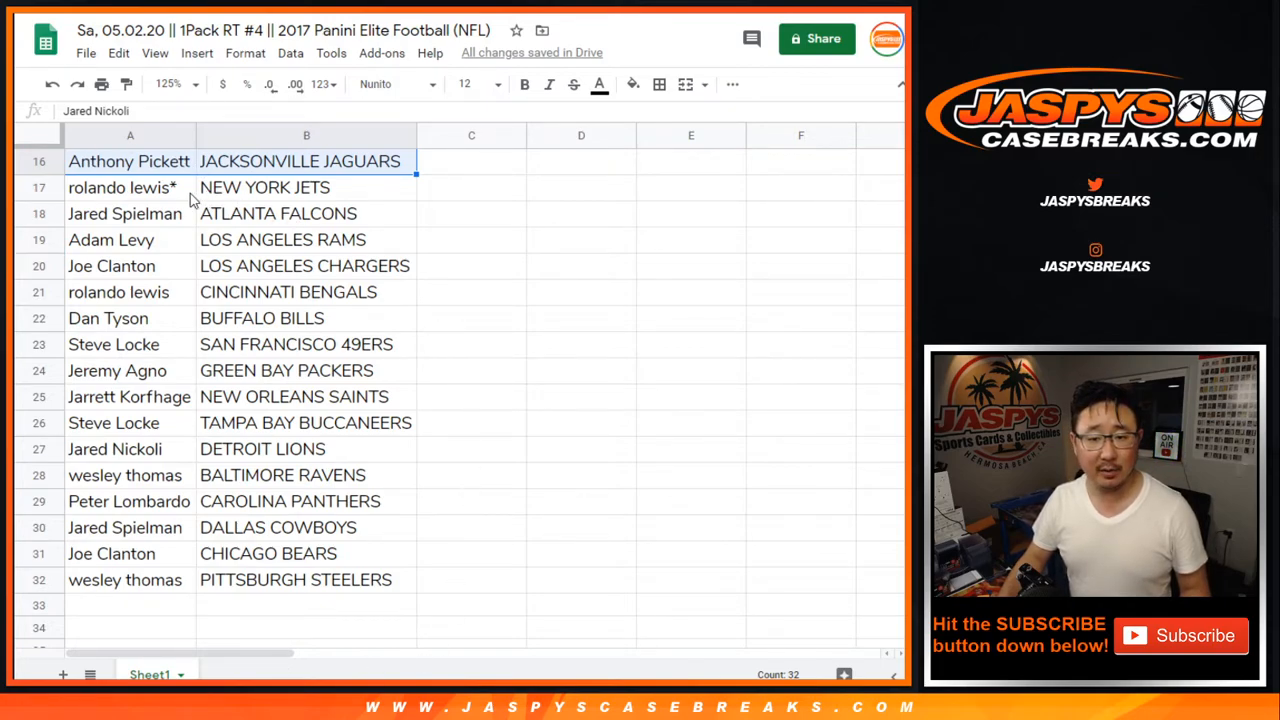
# Set the zoom to 75% so all 32 pairings fit on screen
pyautogui.click(168, 84)
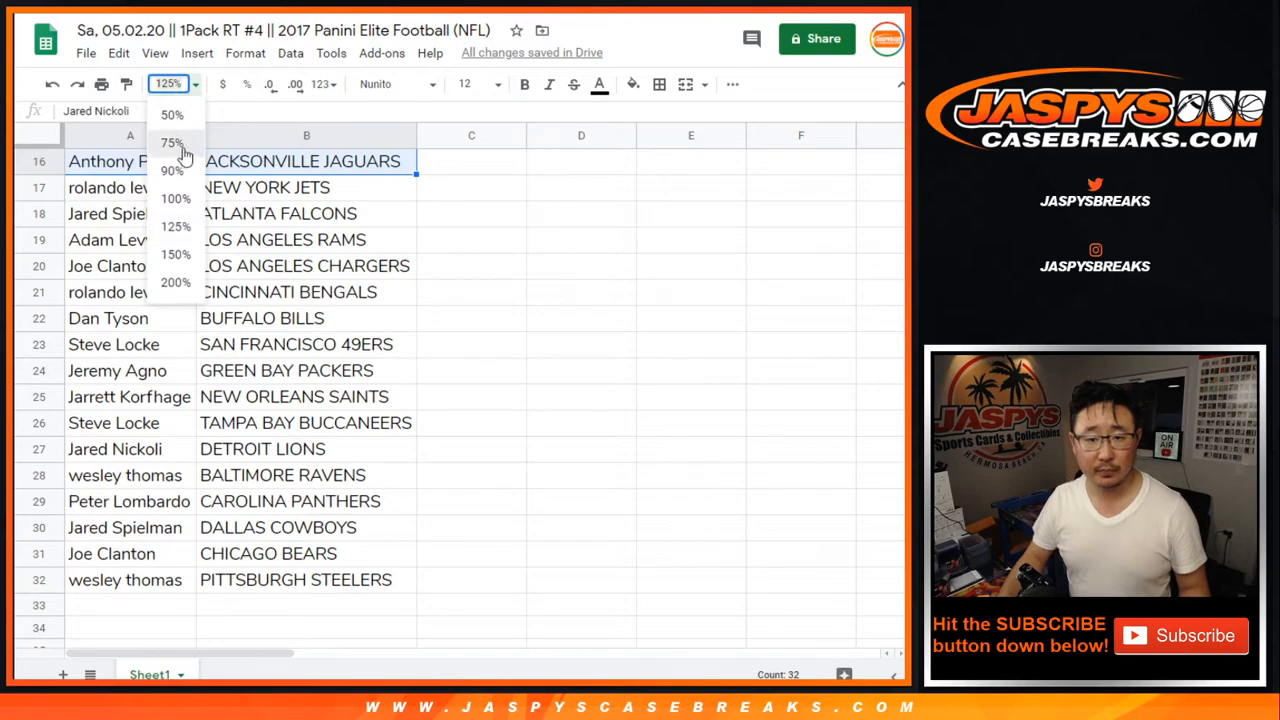
pyautogui.click(172, 142)
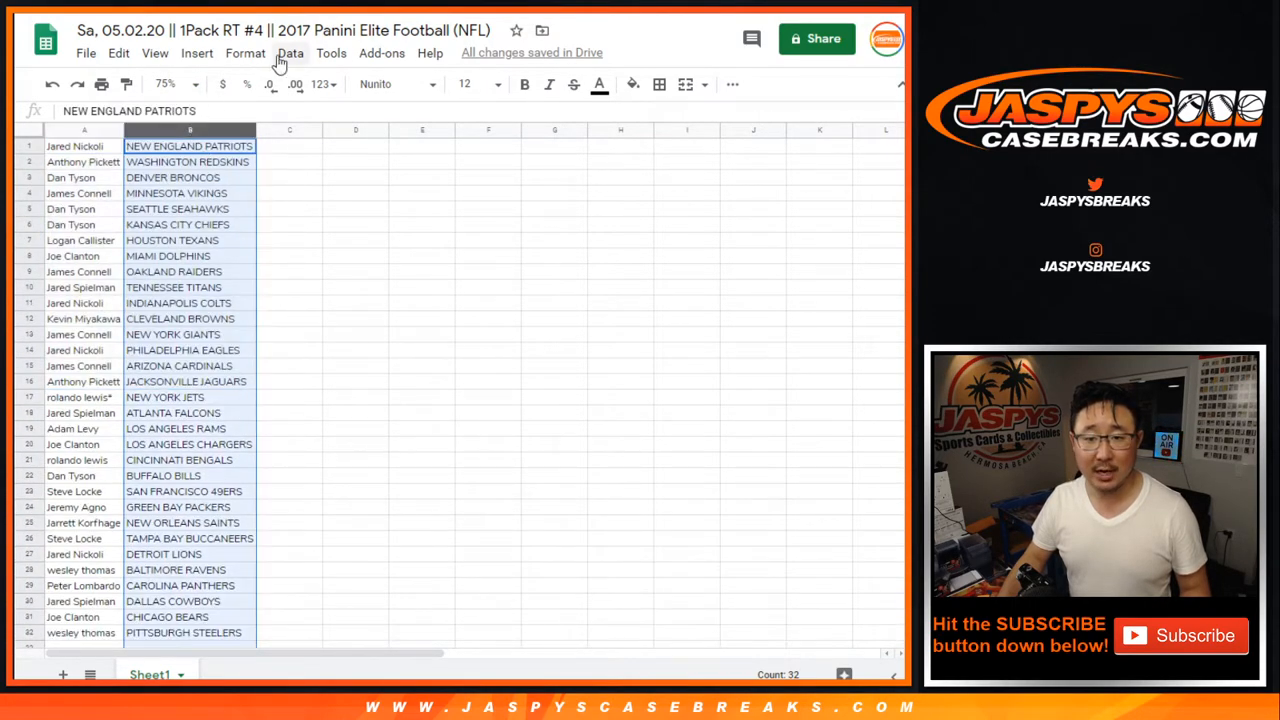
# Sort the sheet A–Z by column B so pairs are ordered by team name
pyautogui.click(290, 52)
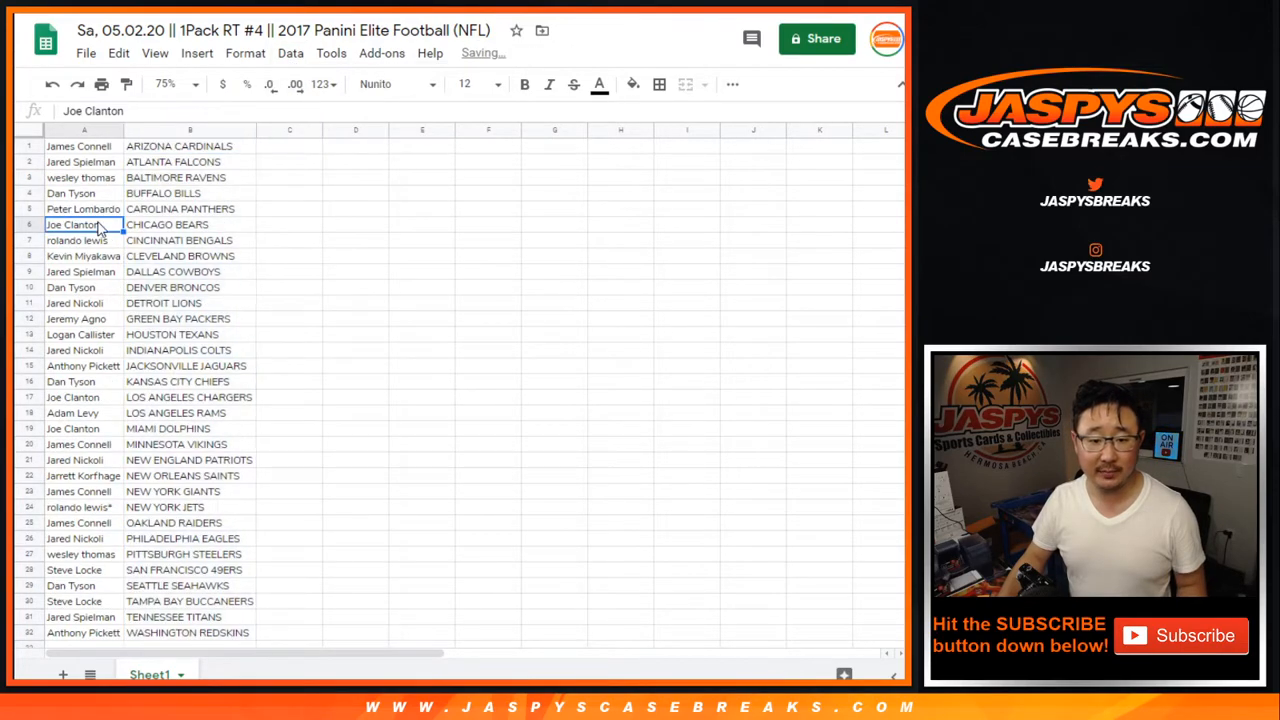
pyautogui.click(660, 84)
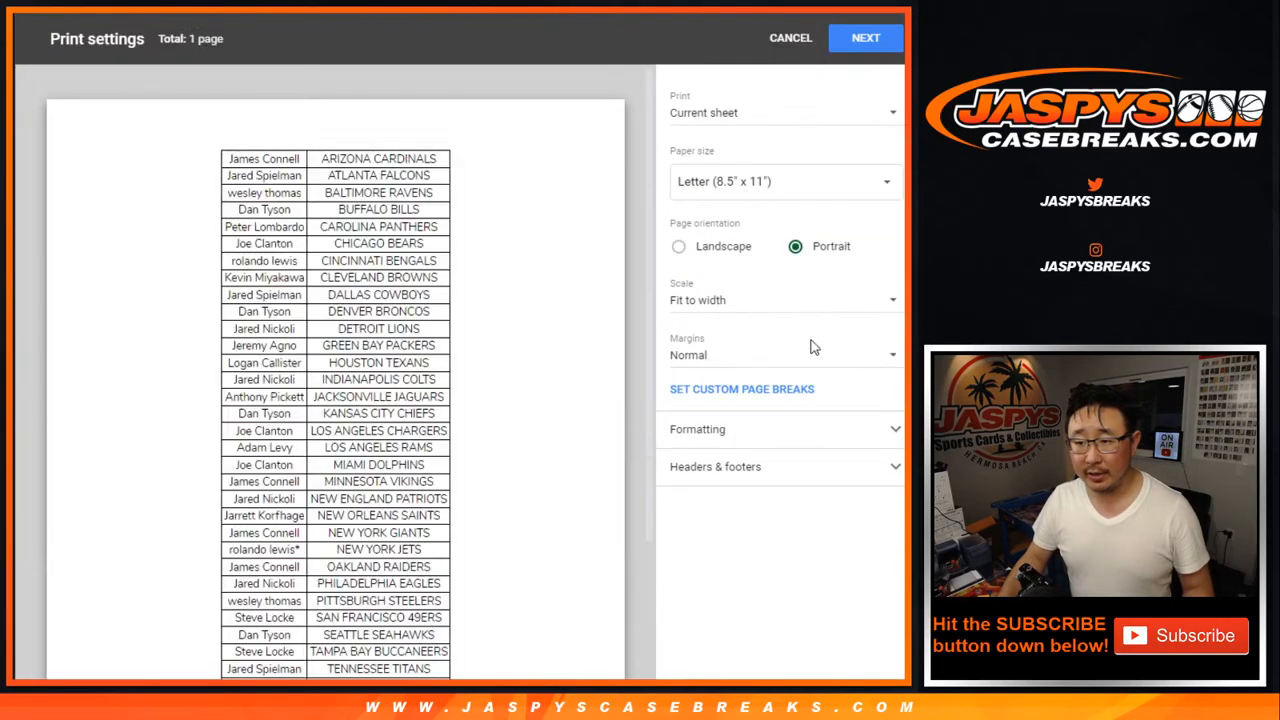
pyautogui.click(864, 36)
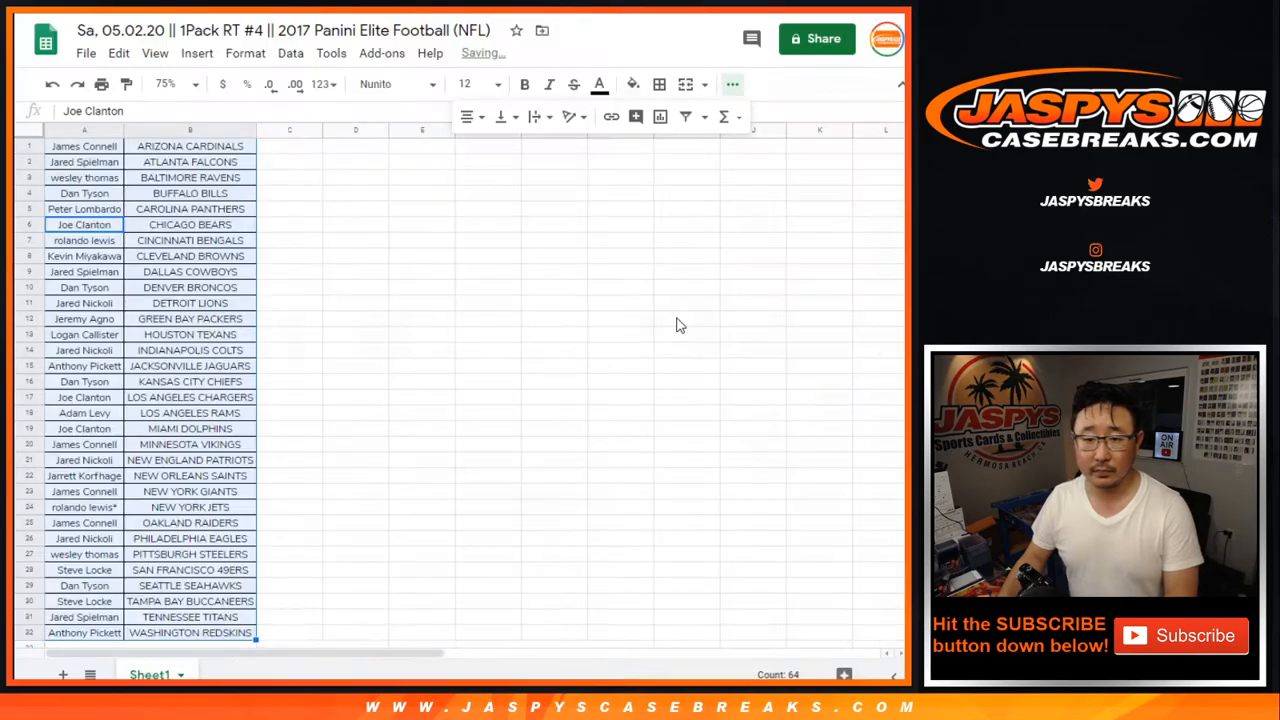
# Print the sorted name–team list via the print dialog
pyautogui.press('ctrl+p')
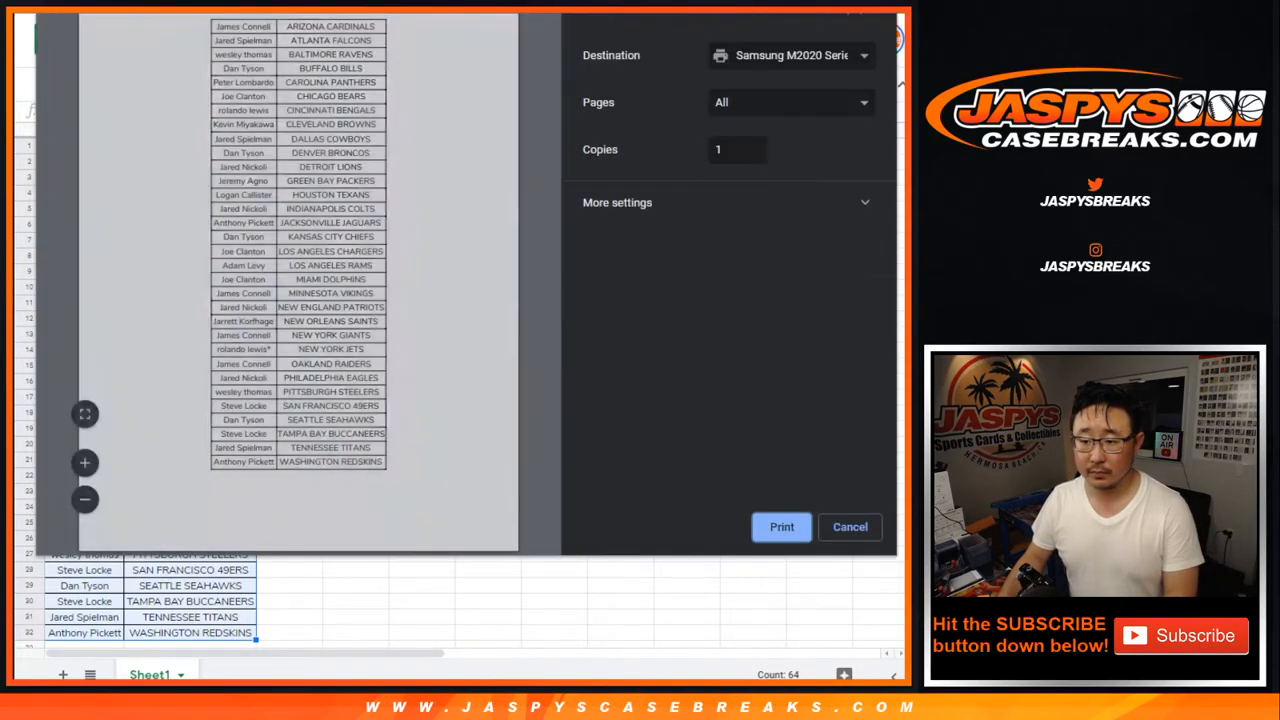
pyautogui.click(848, 528)
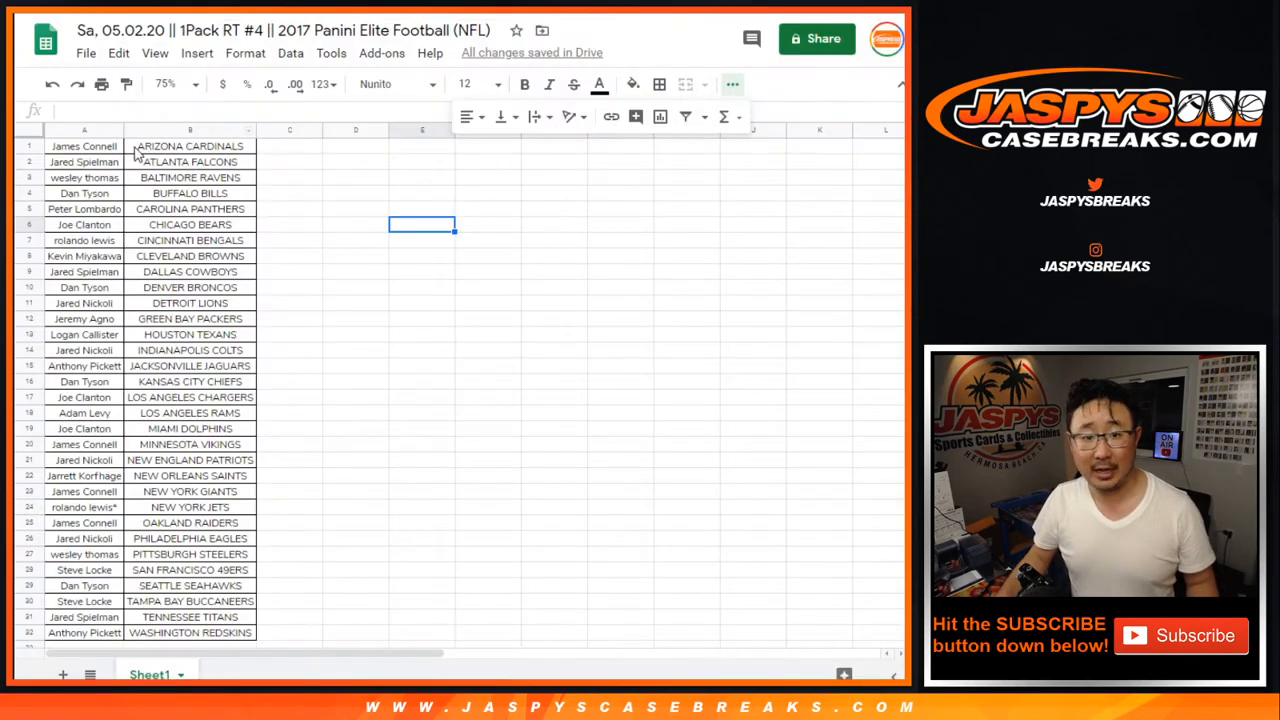
# Return to the Random.org List Randomizer form with the 32 customer names
pyautogui.click(84, 146)
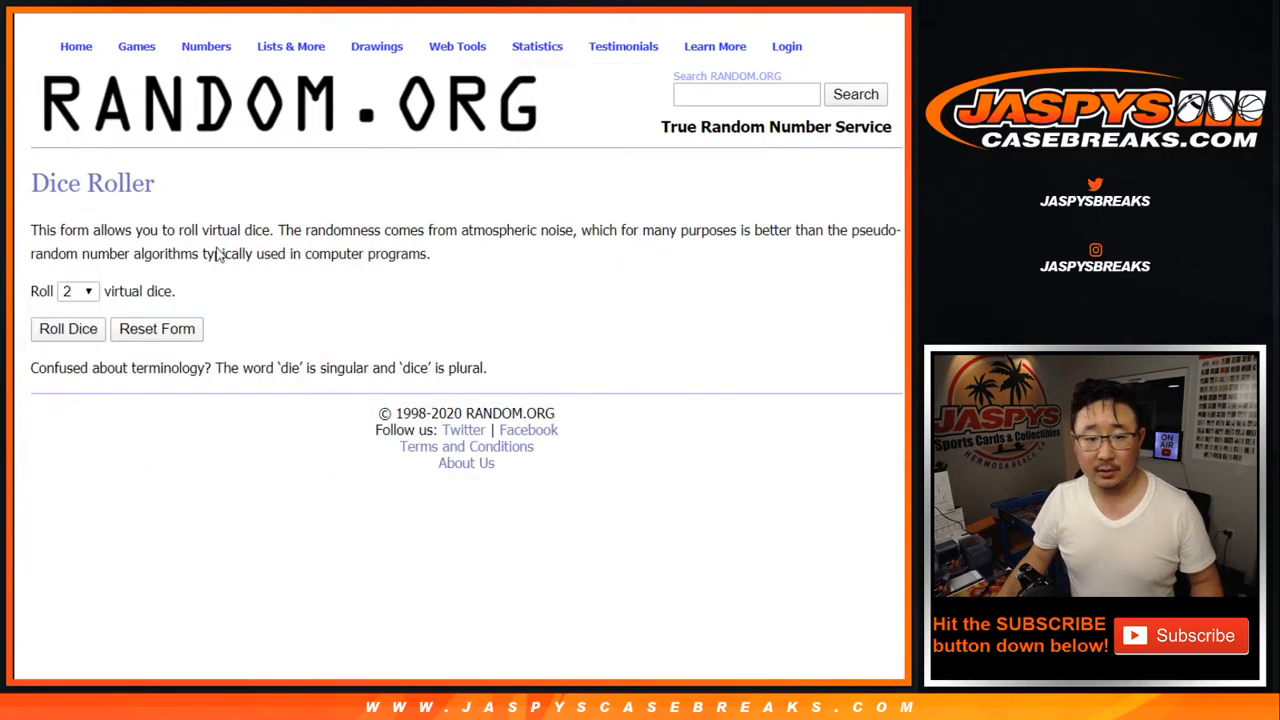
pyautogui.click(68, 328)
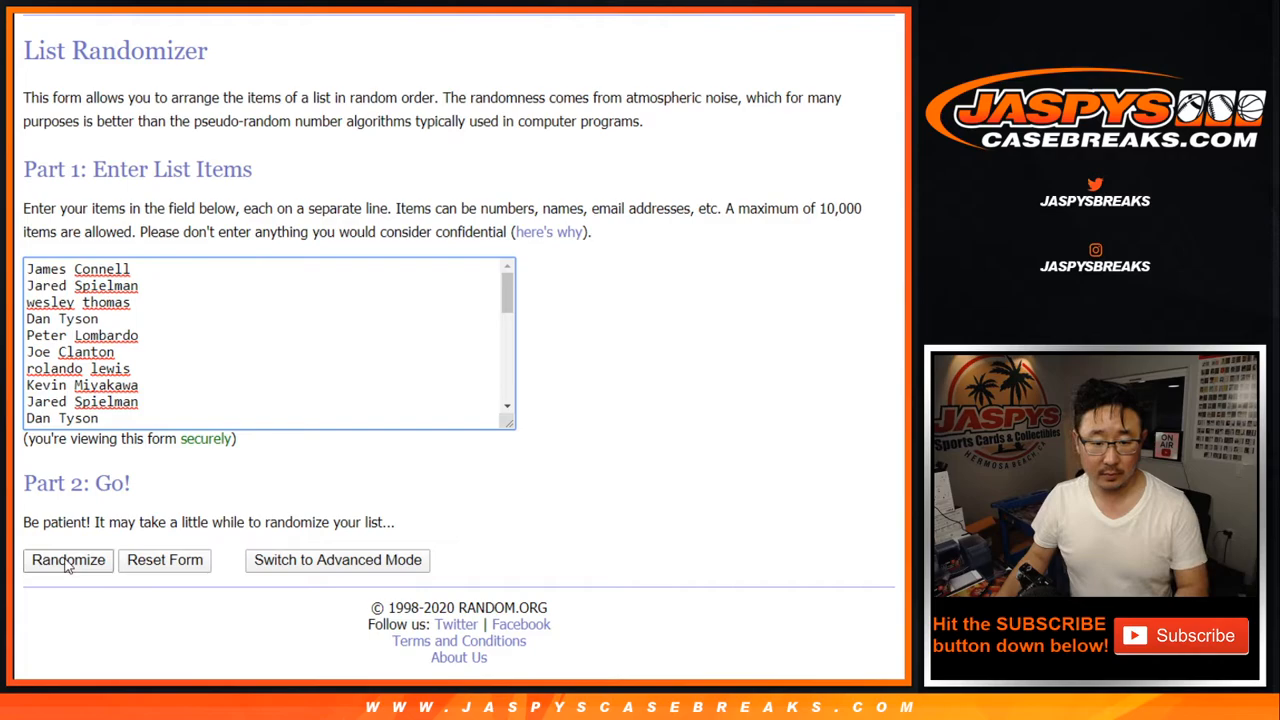
# Randomize the customer names and reshuffle until the tenth random ordering is shown
pyautogui.click(68, 560)
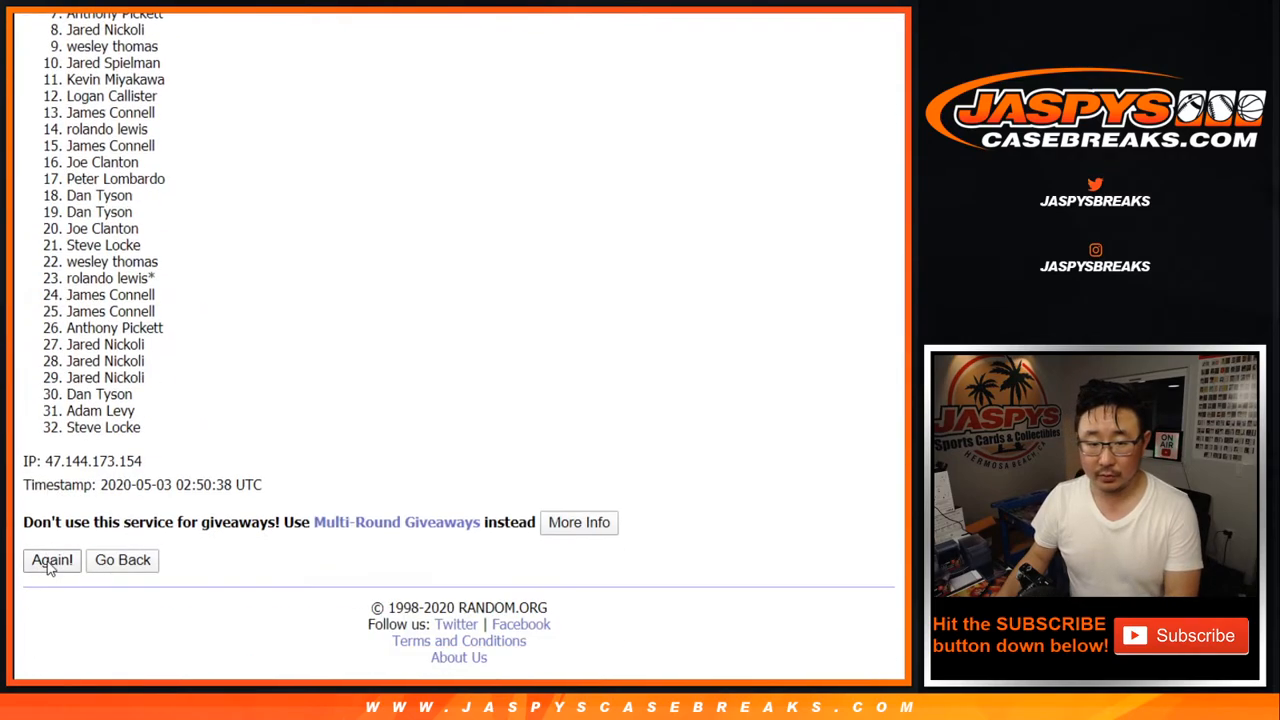
pyautogui.click(52, 560)
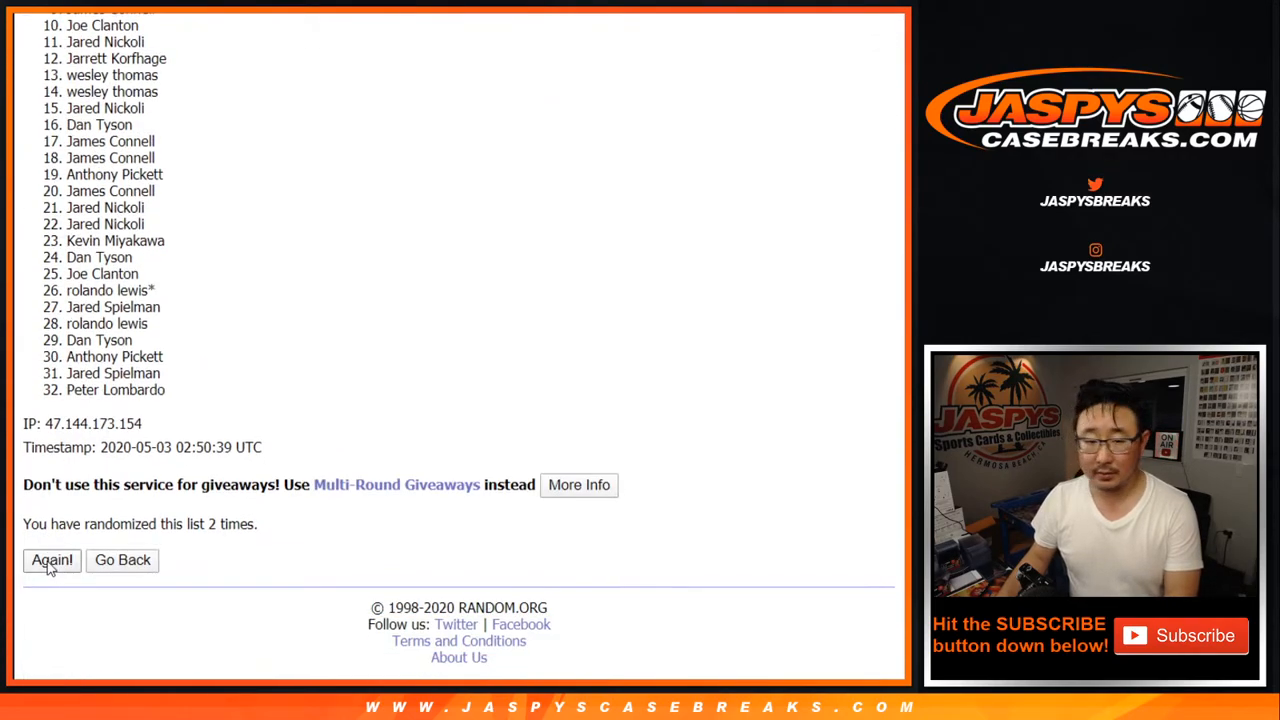
pyautogui.click(52, 560)
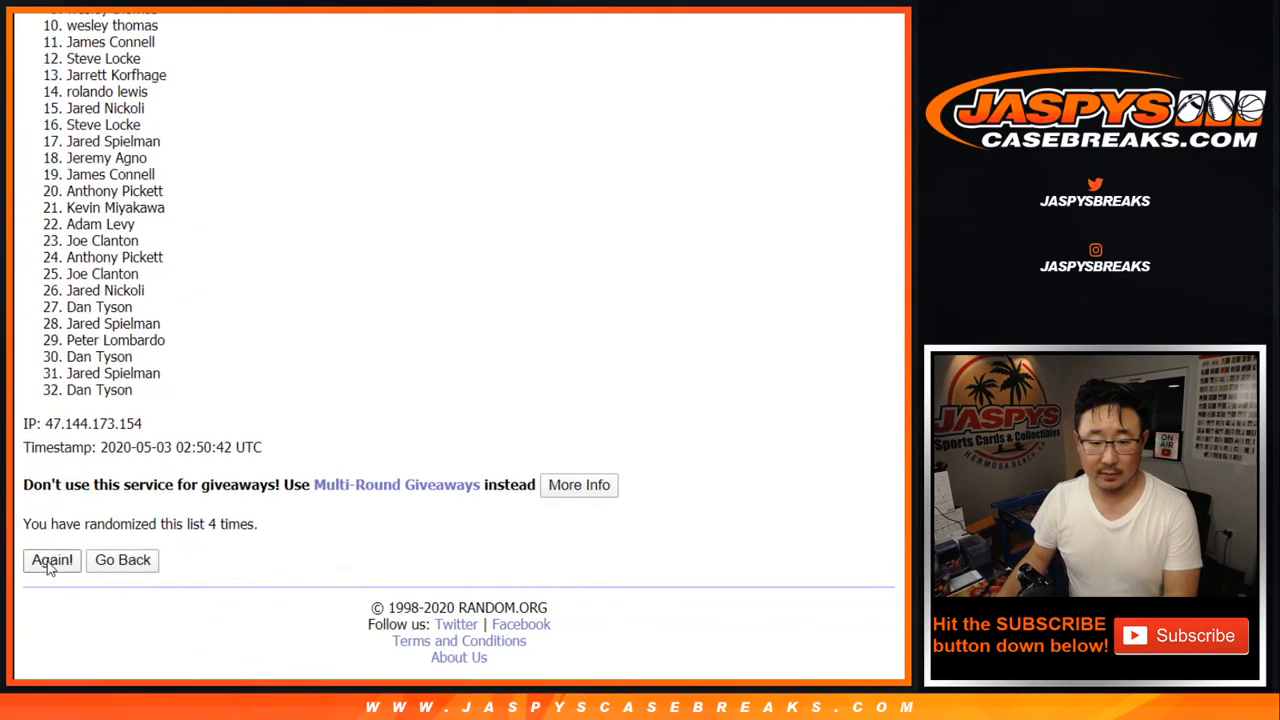
pyautogui.click(52, 560)
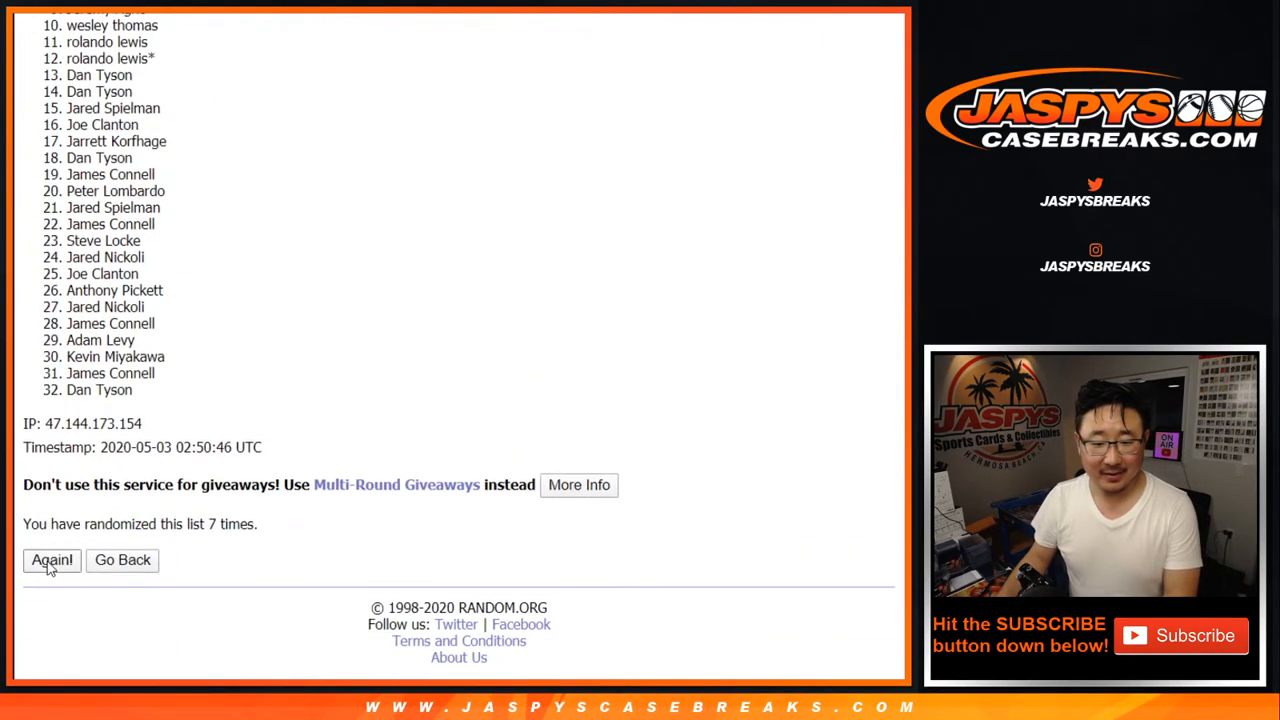
pyautogui.click(52, 560)
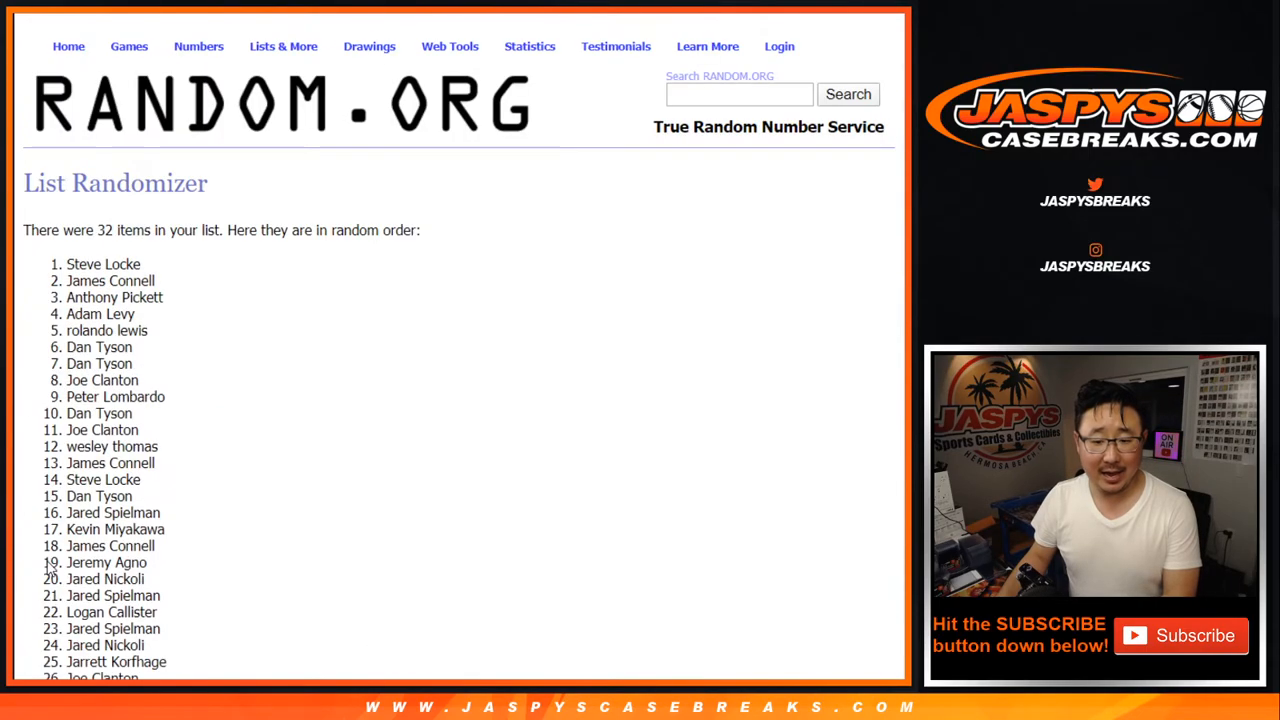
pyautogui.scroll(-3)
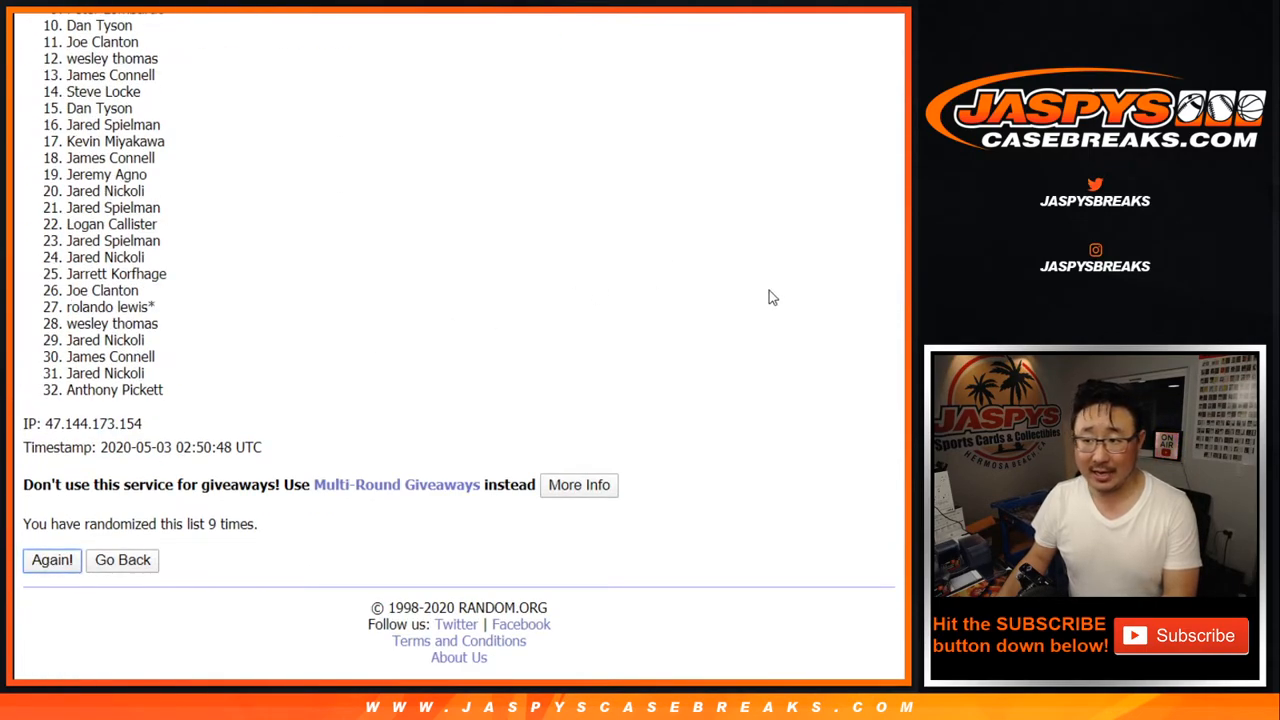
pyautogui.click(52, 560)
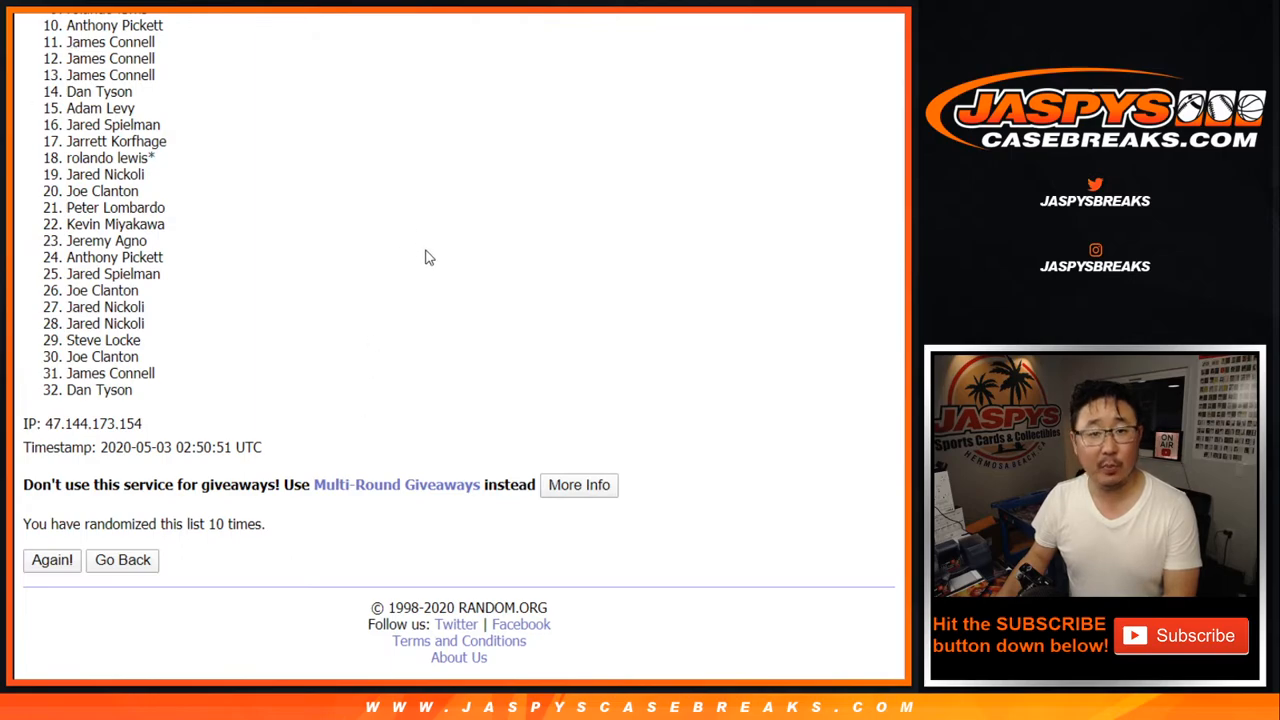